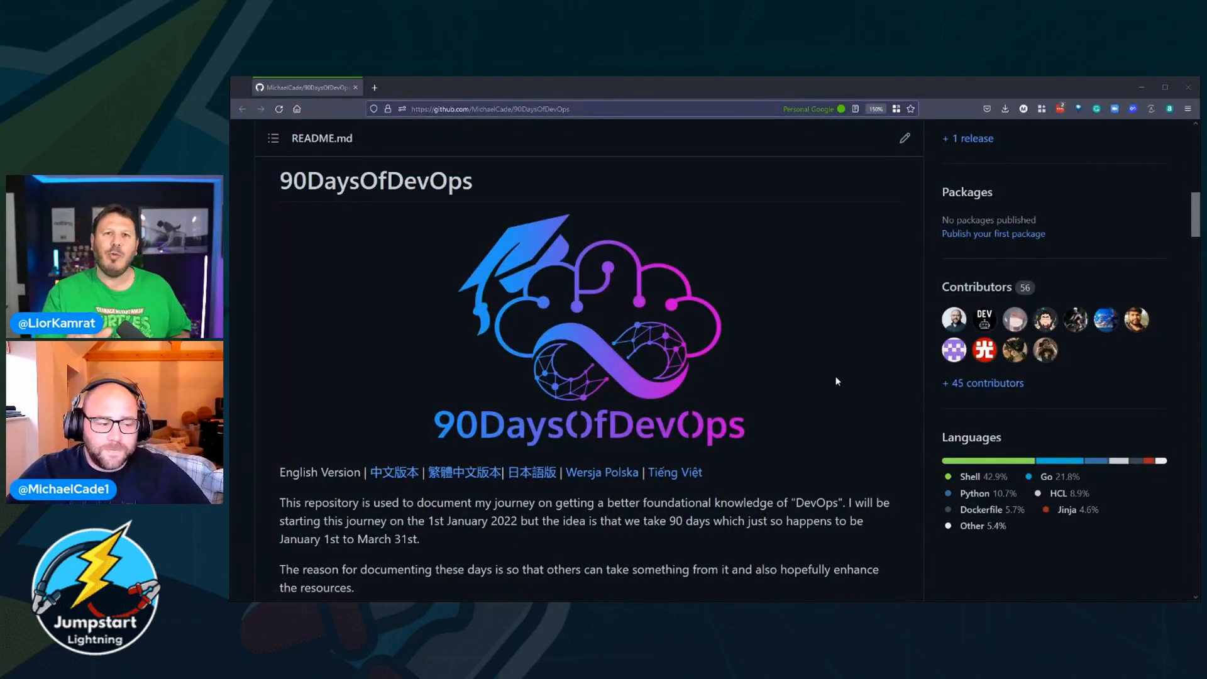
mouse_move(782, 346)
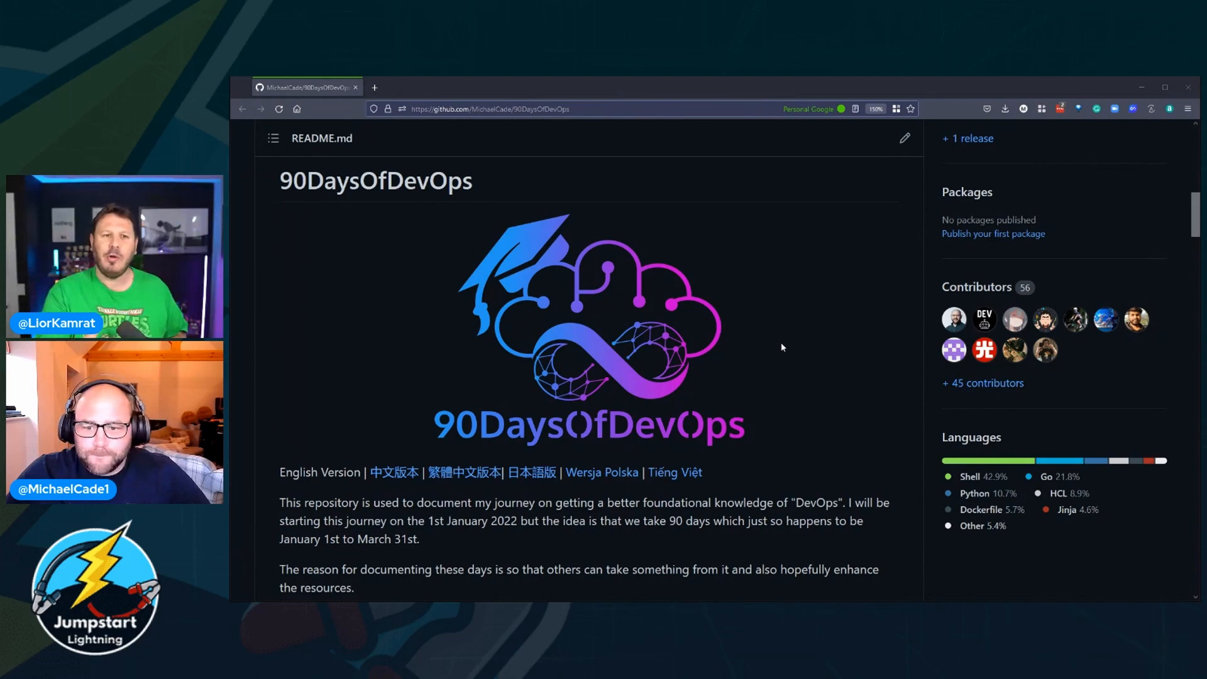
Step: Scroll the README past the intro to the Progress checklist showing days 1-13 ticked
scroll("down", 3)
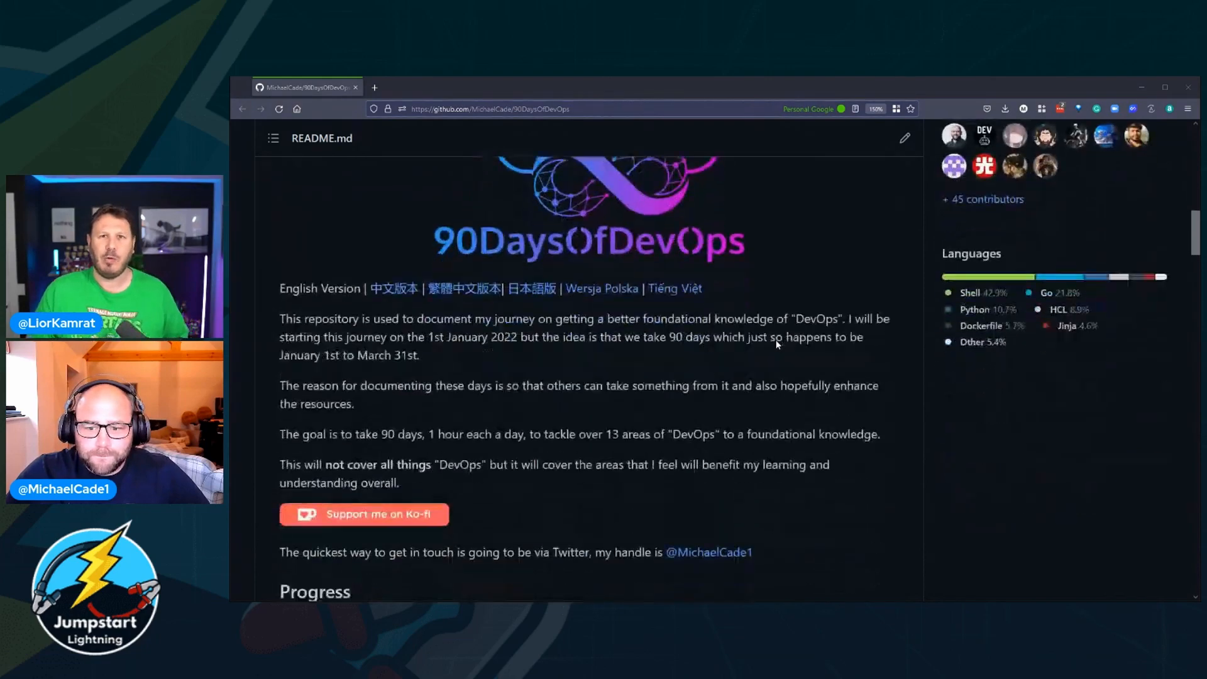
scroll("down", 3)
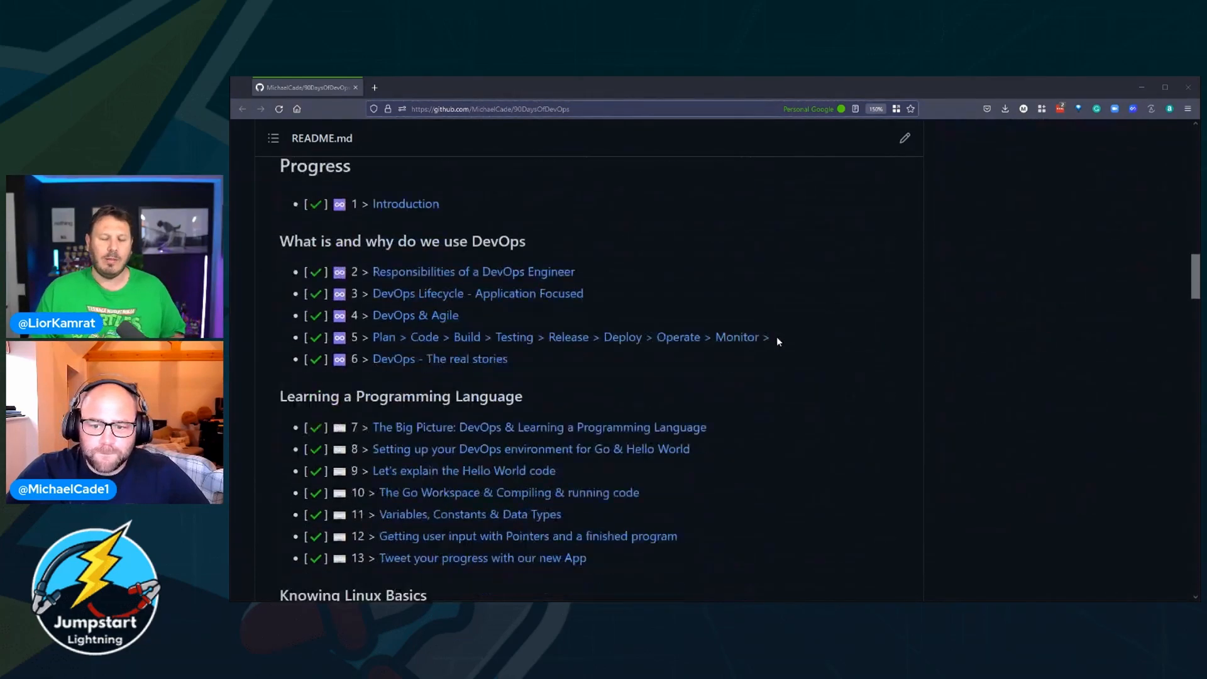
scroll("down", 3)
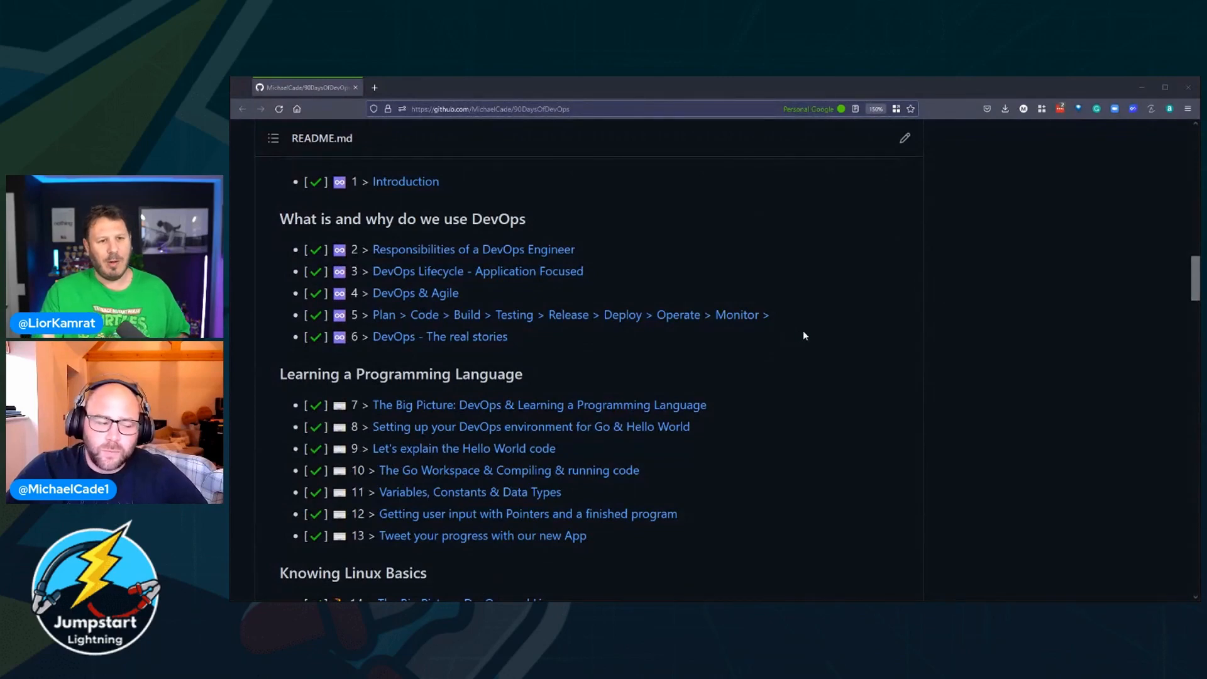
mouse_move(794, 321)
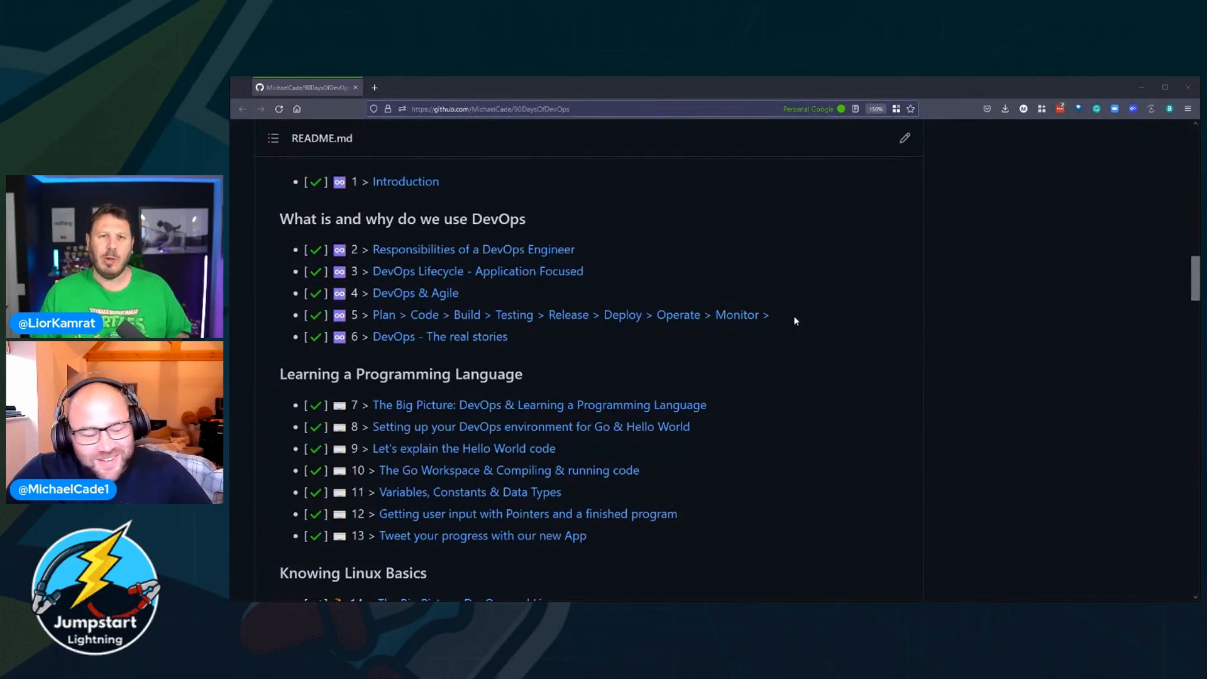
mouse_move(678, 253)
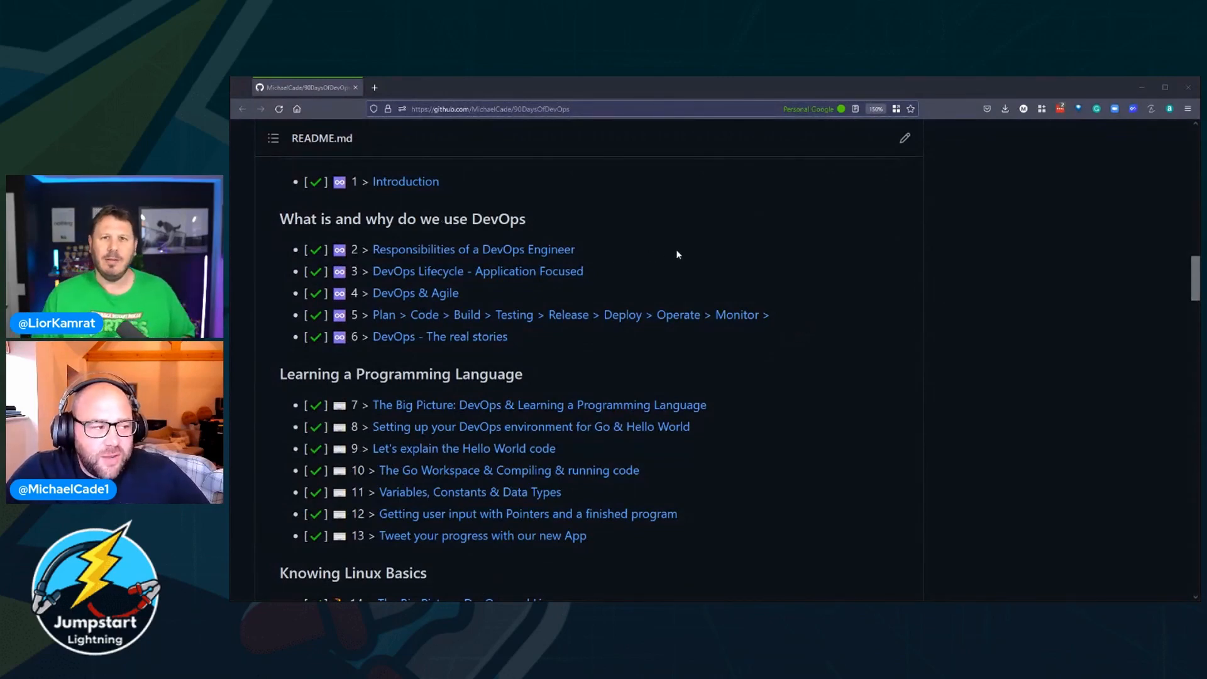
mouse_move(673, 279)
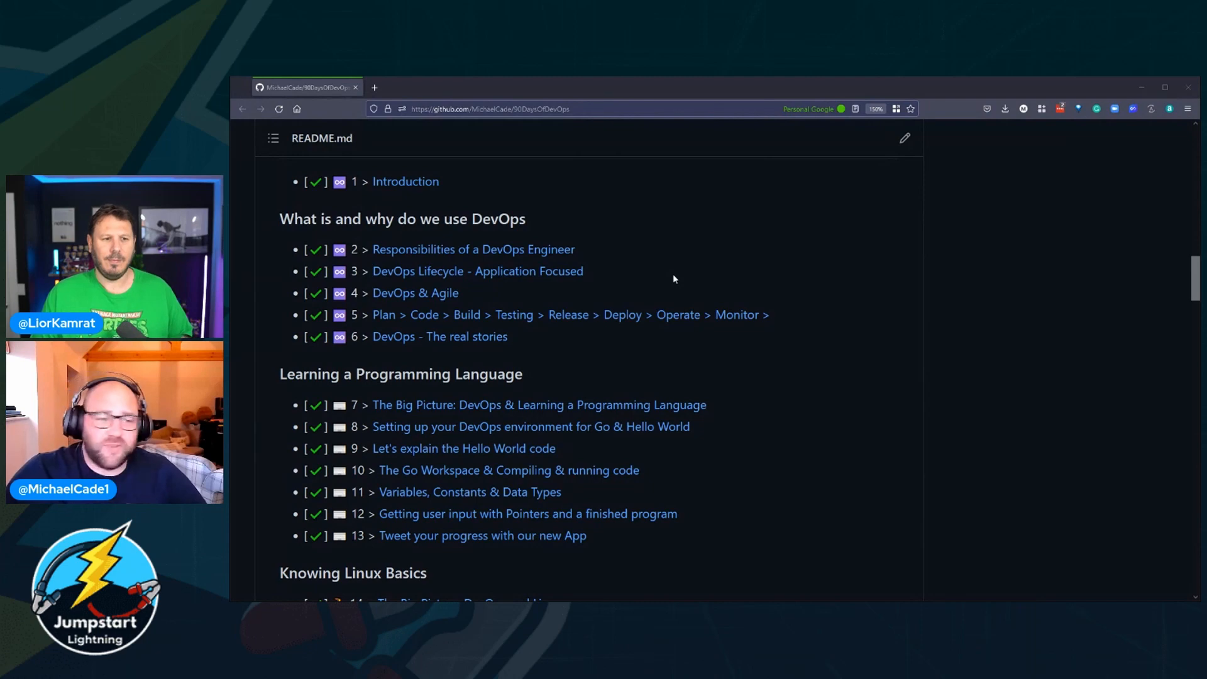
mouse_move(626, 282)
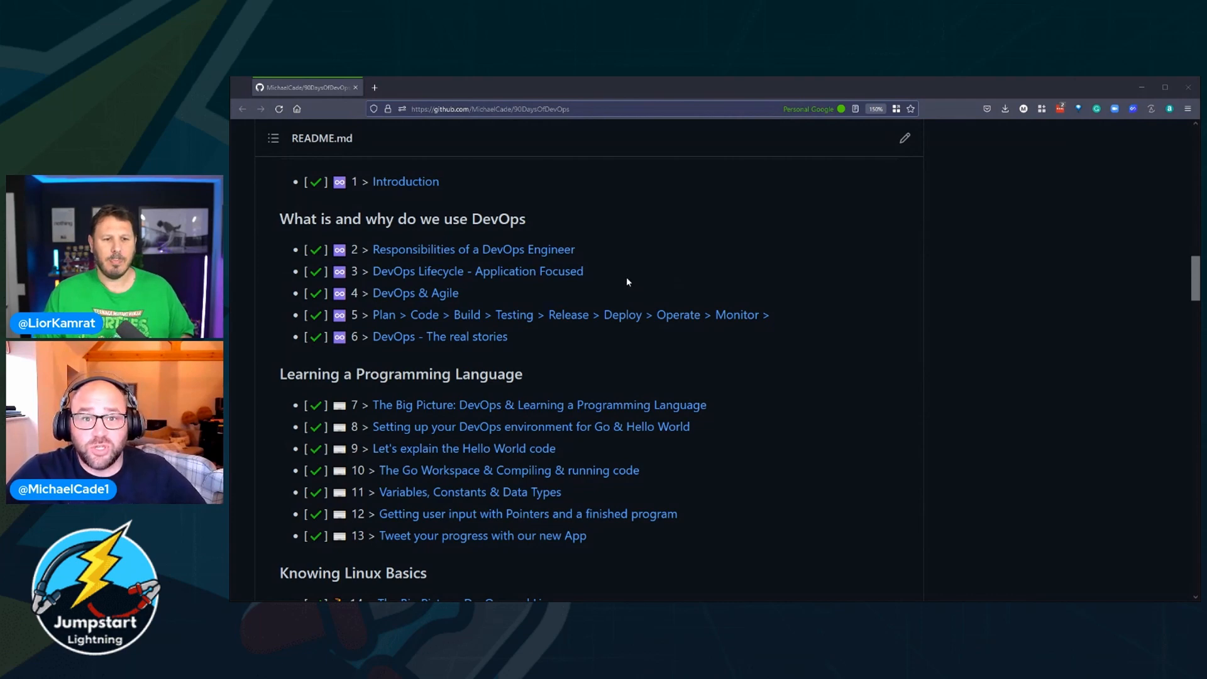
Step: Scroll the checklist through Linux, Networking, Cloud, Git, Containers, Kubernetes and IaC to CI/CD and Monitoring, days 70-83
scroll("down", 3)
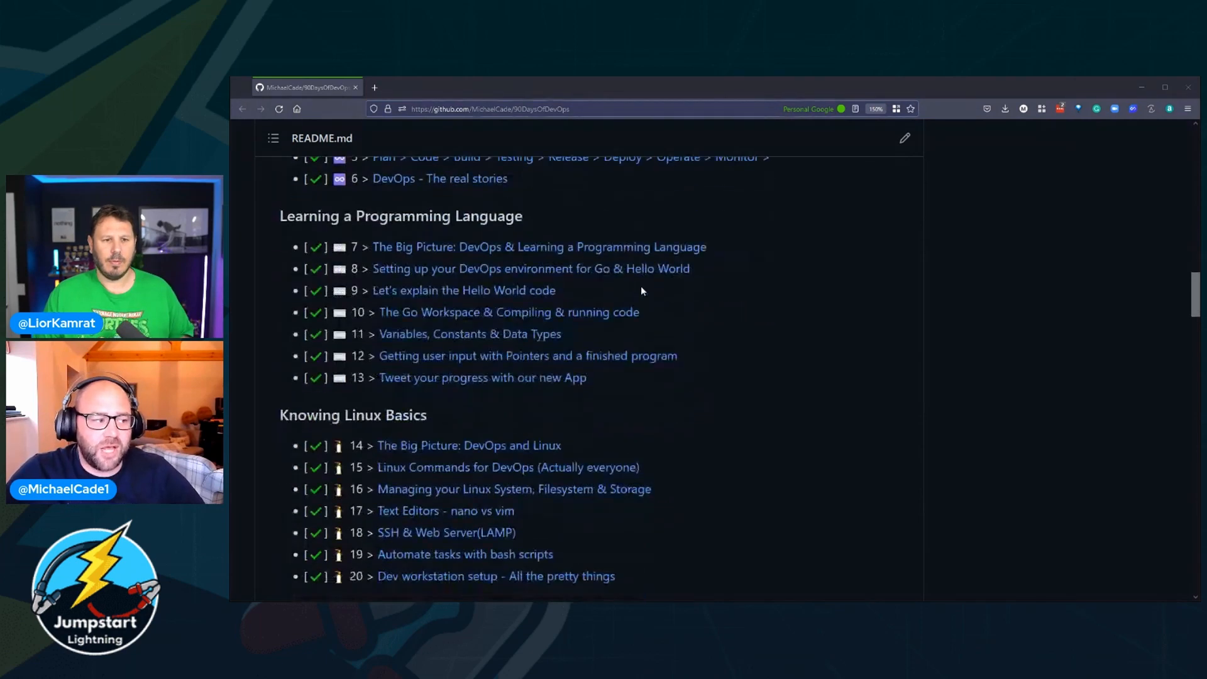
scroll("down", 3)
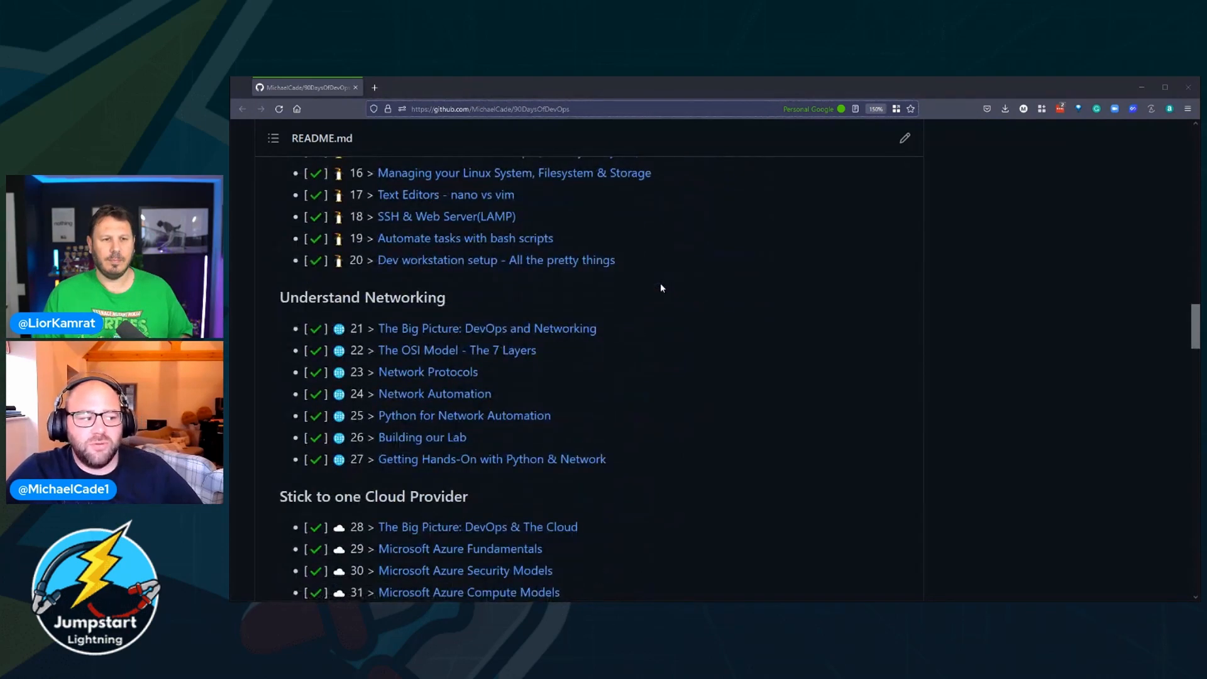
mouse_move(657, 285)
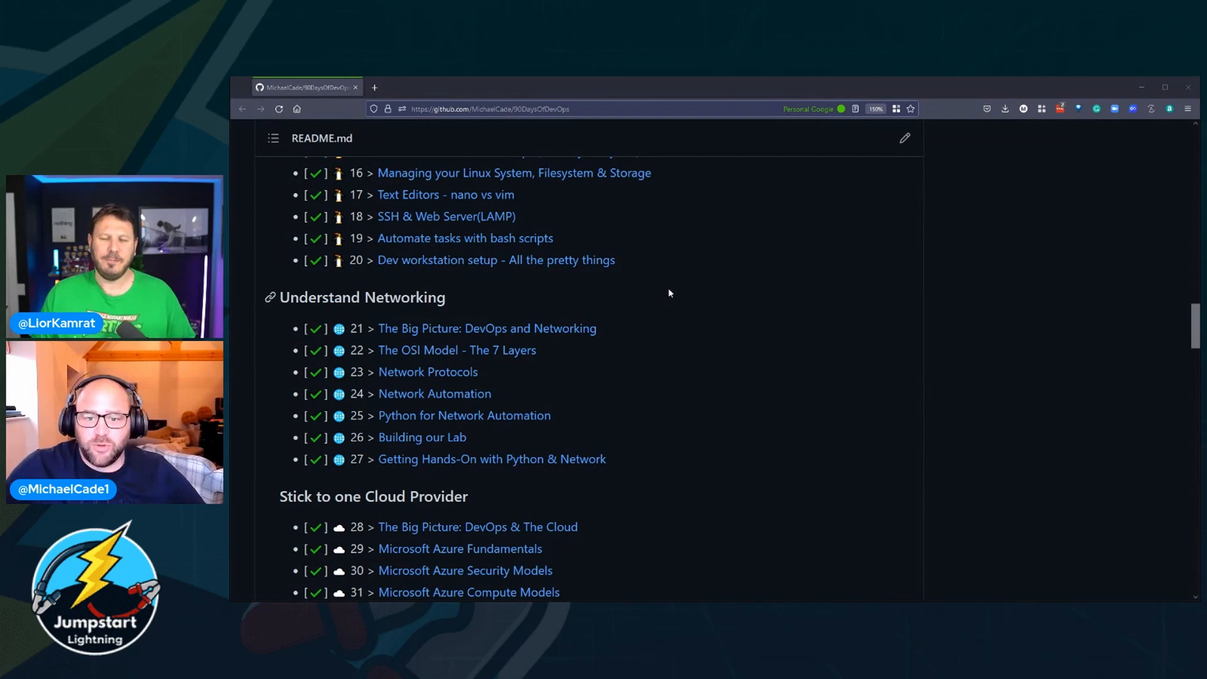
scroll("down", 3)
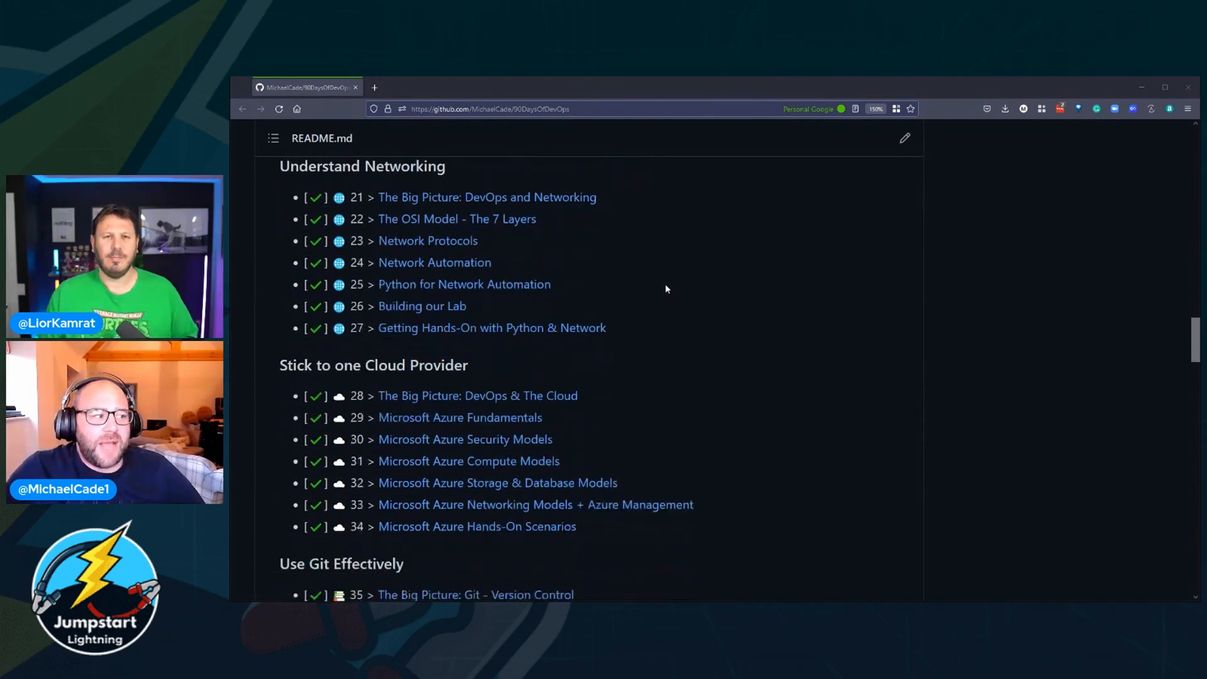
scroll("down", 3)
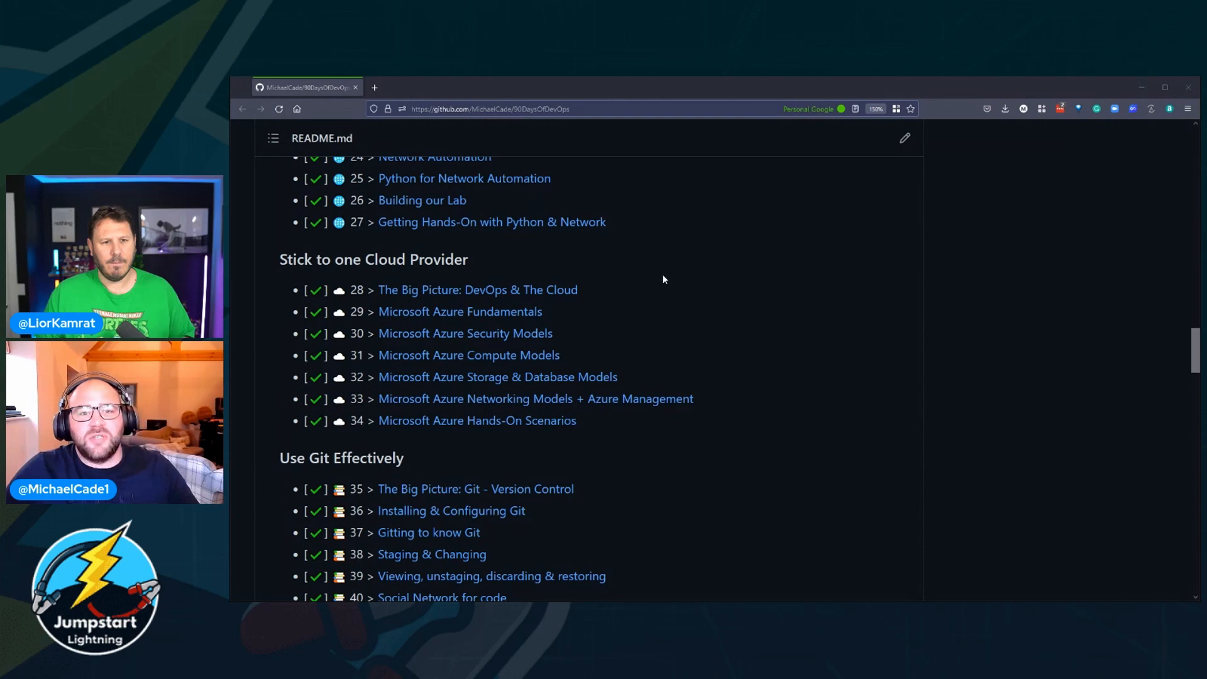
mouse_move(672, 281)
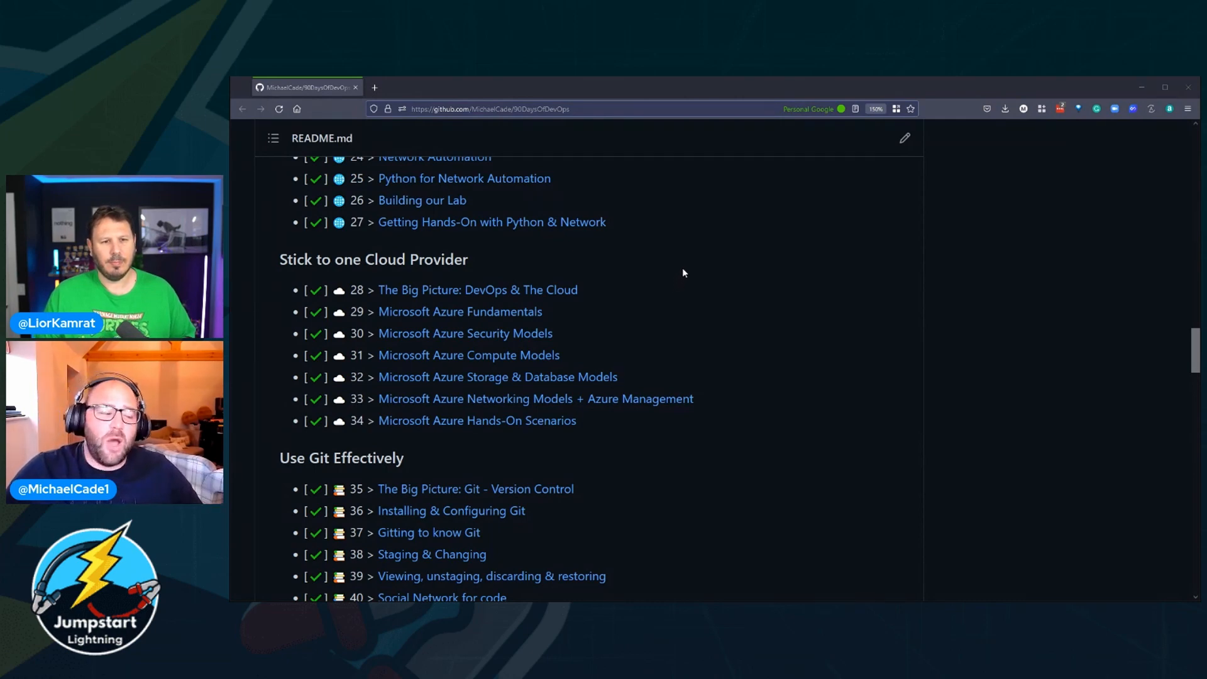
scroll("down", 3)
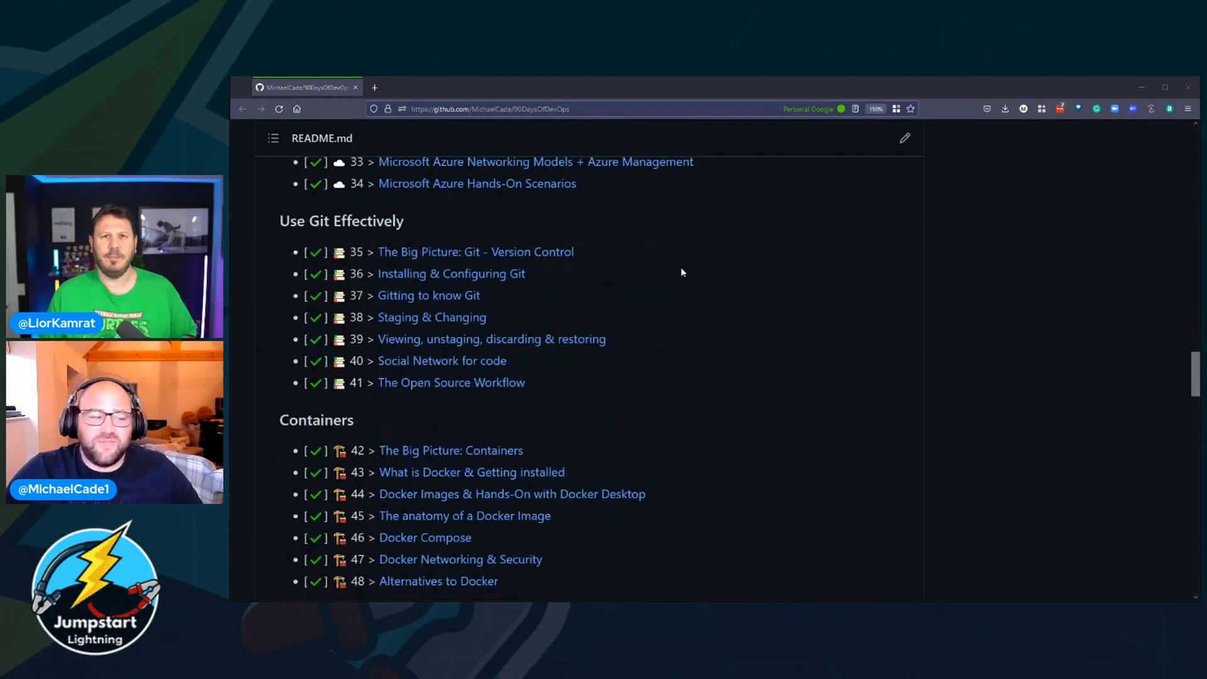
scroll("down", 3)
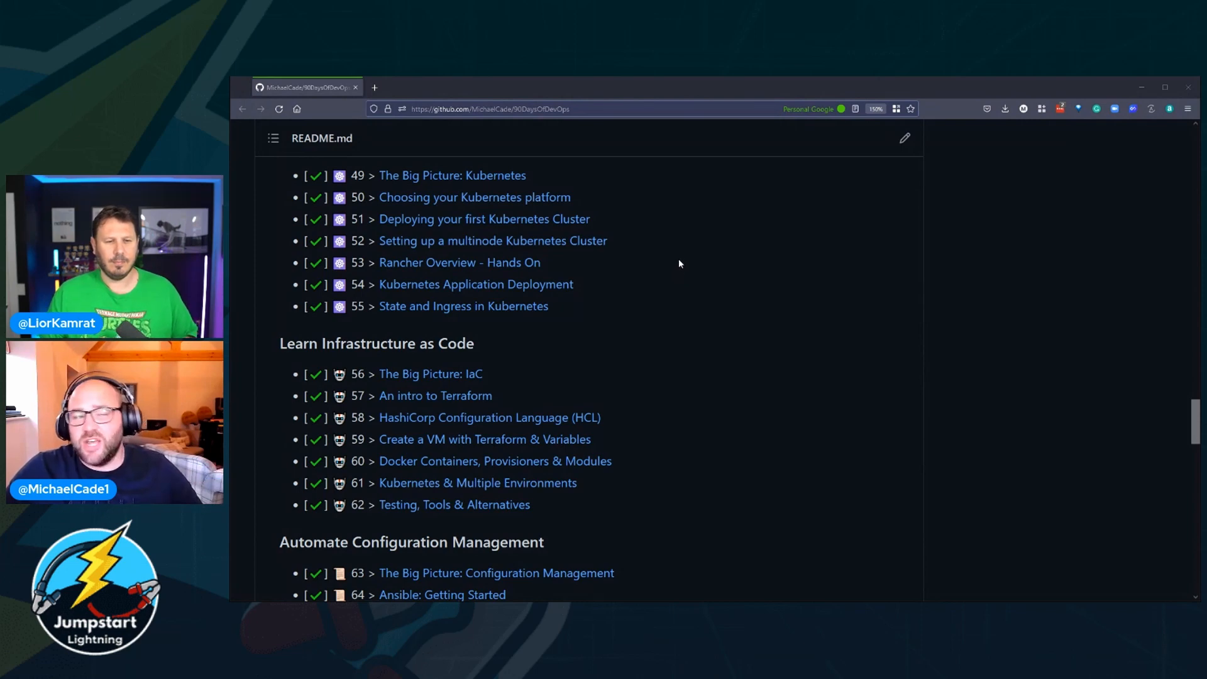
mouse_move(689, 269)
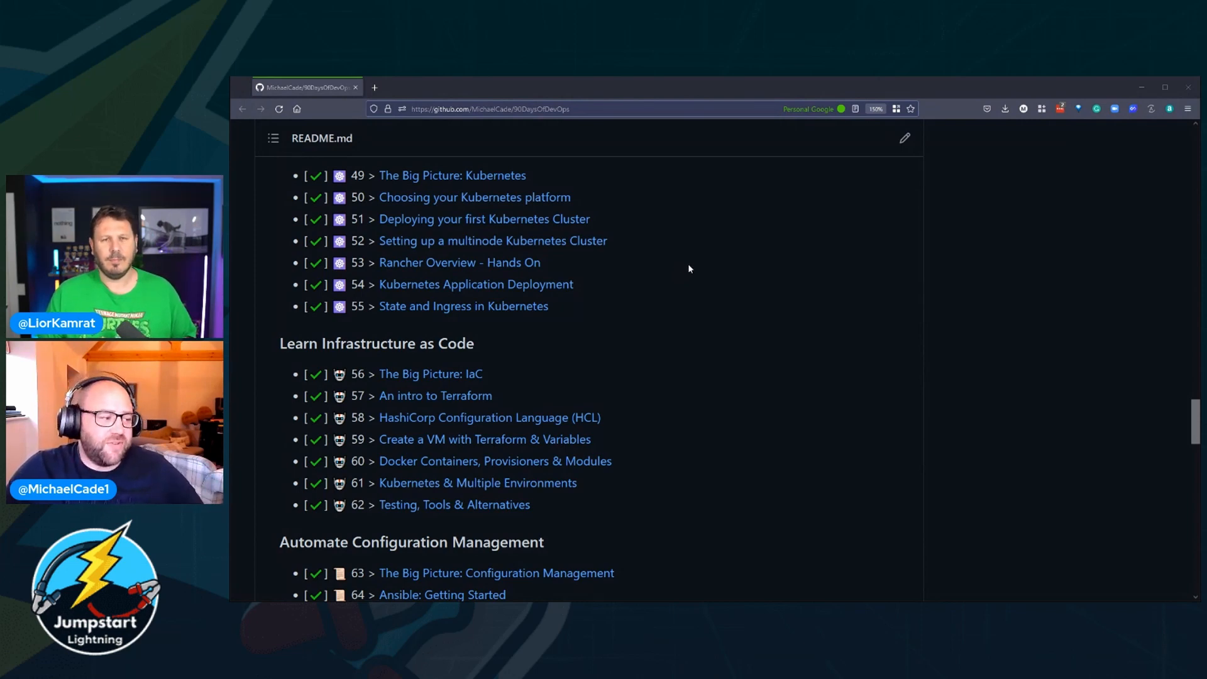
scroll("down", 3)
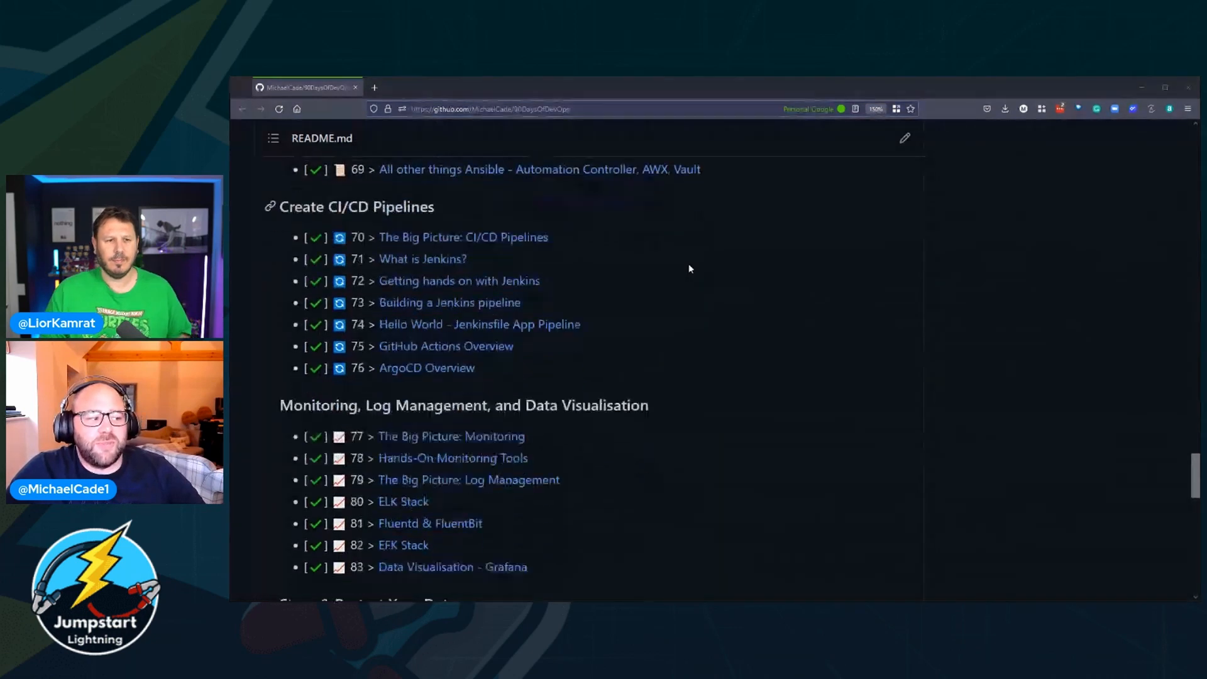
scroll("down", 3)
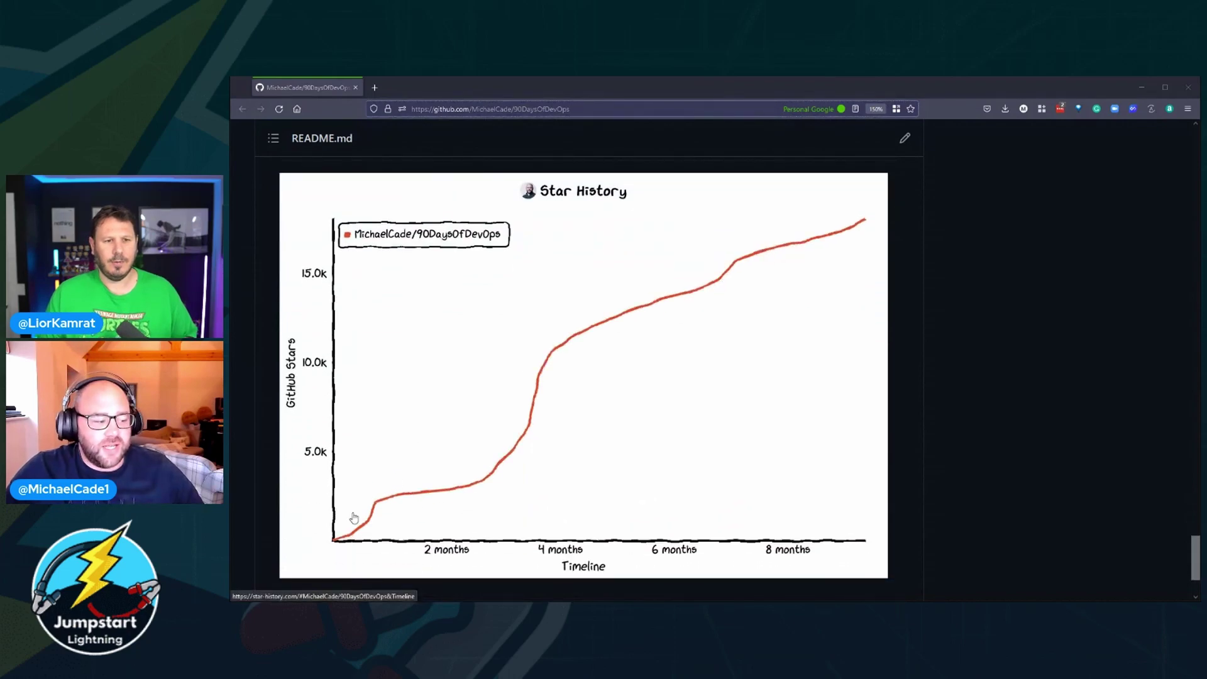
mouse_move(469, 485)
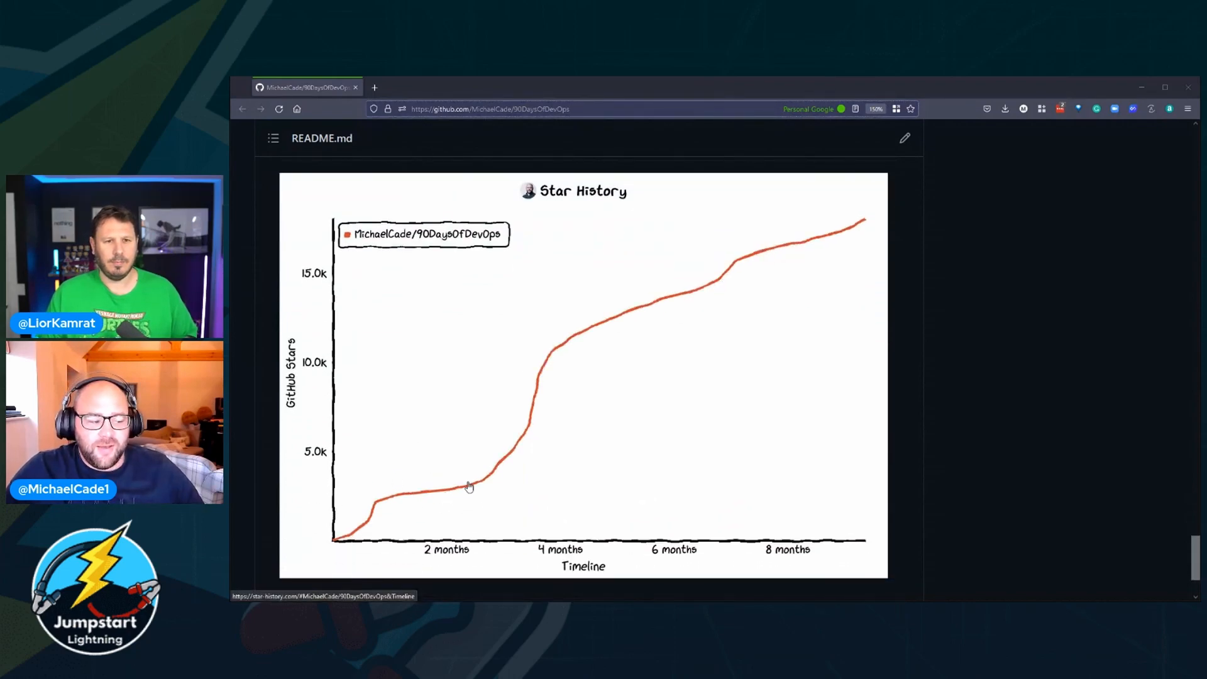
mouse_move(495, 475)
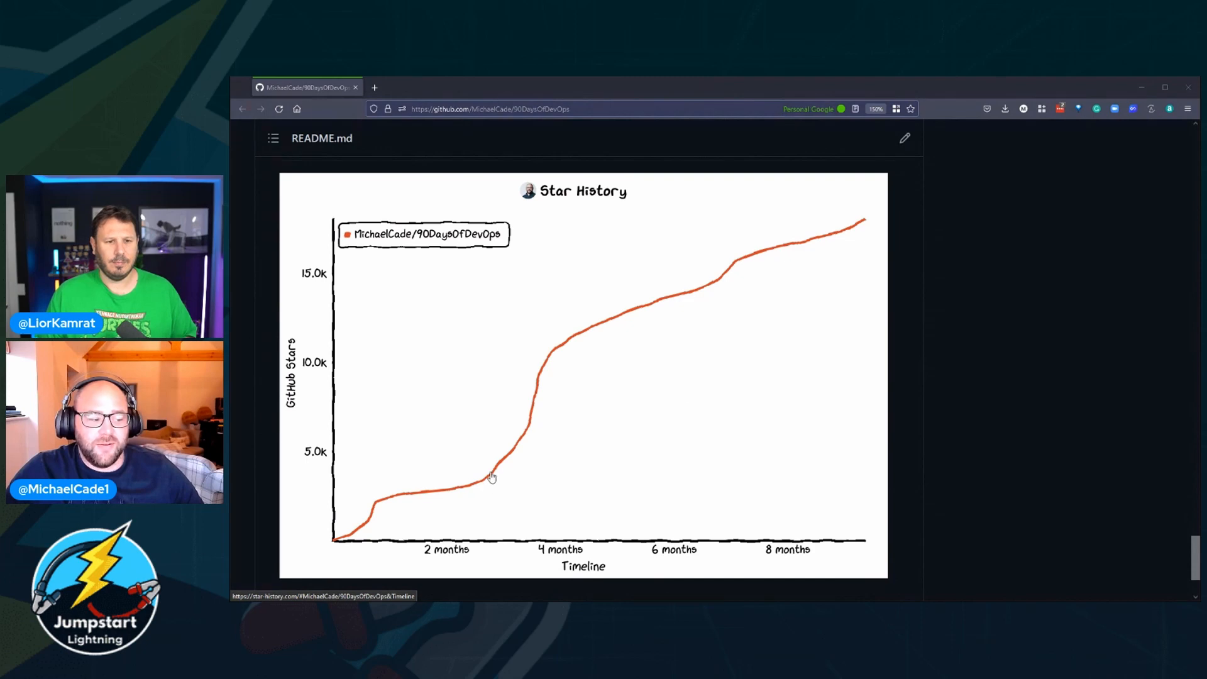
mouse_move(855, 216)
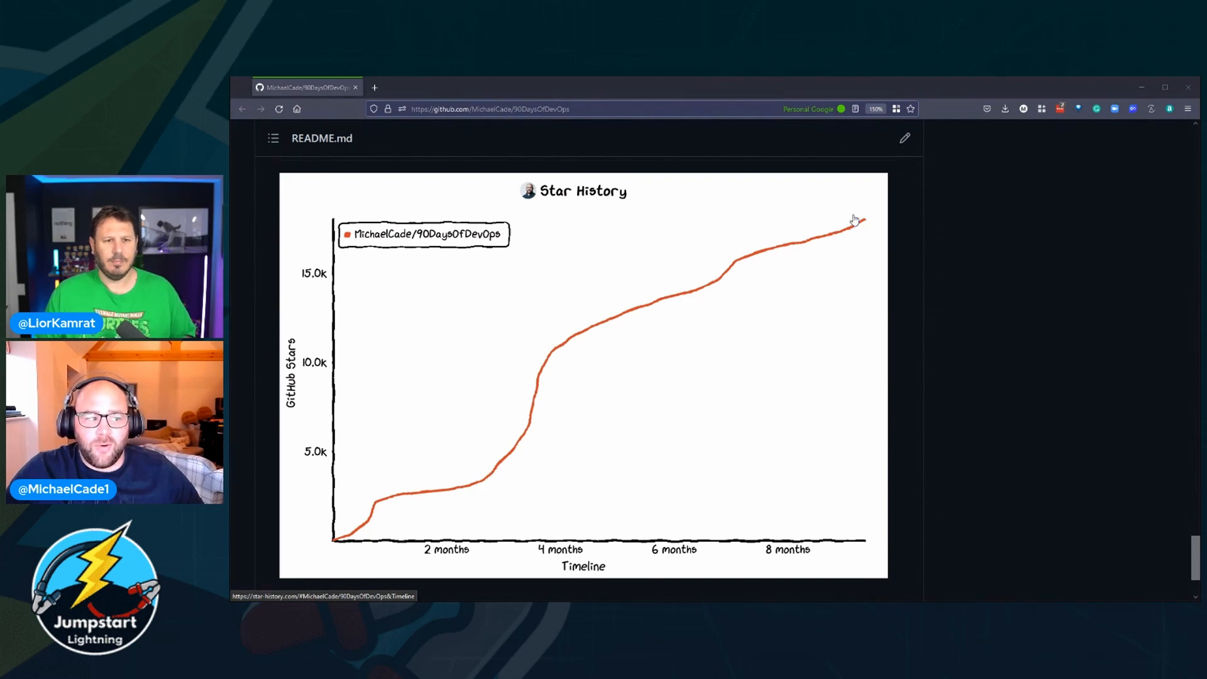
mouse_move(888, 255)
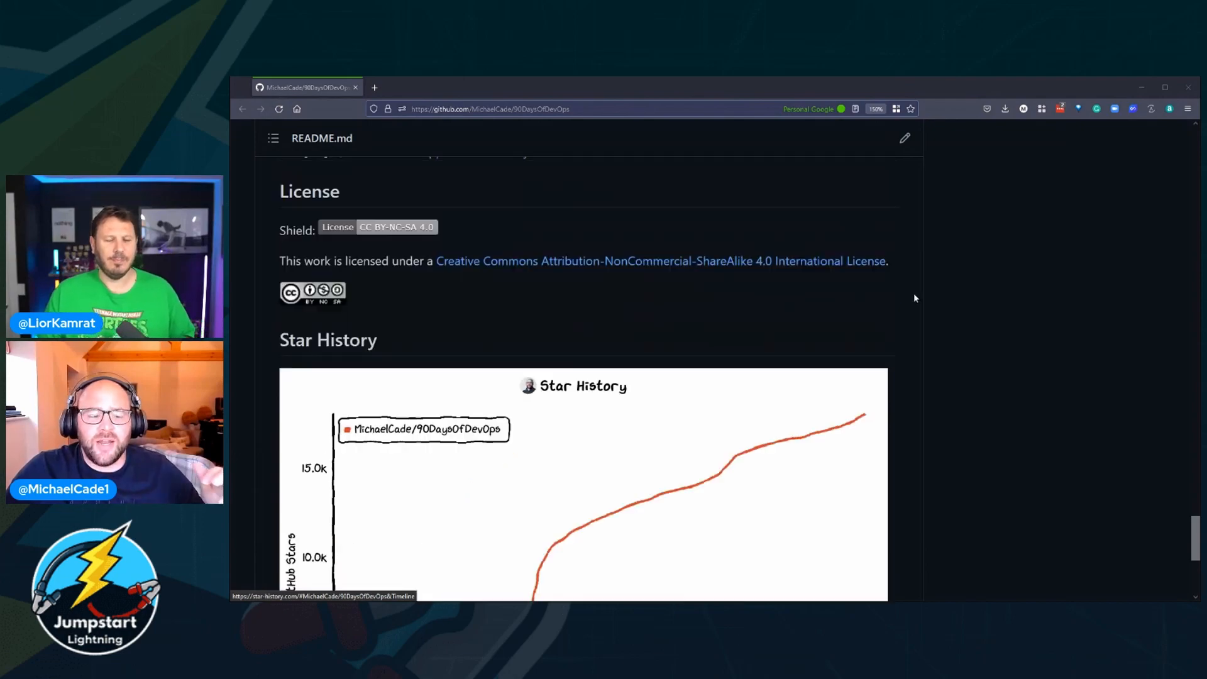
scroll("up", 3)
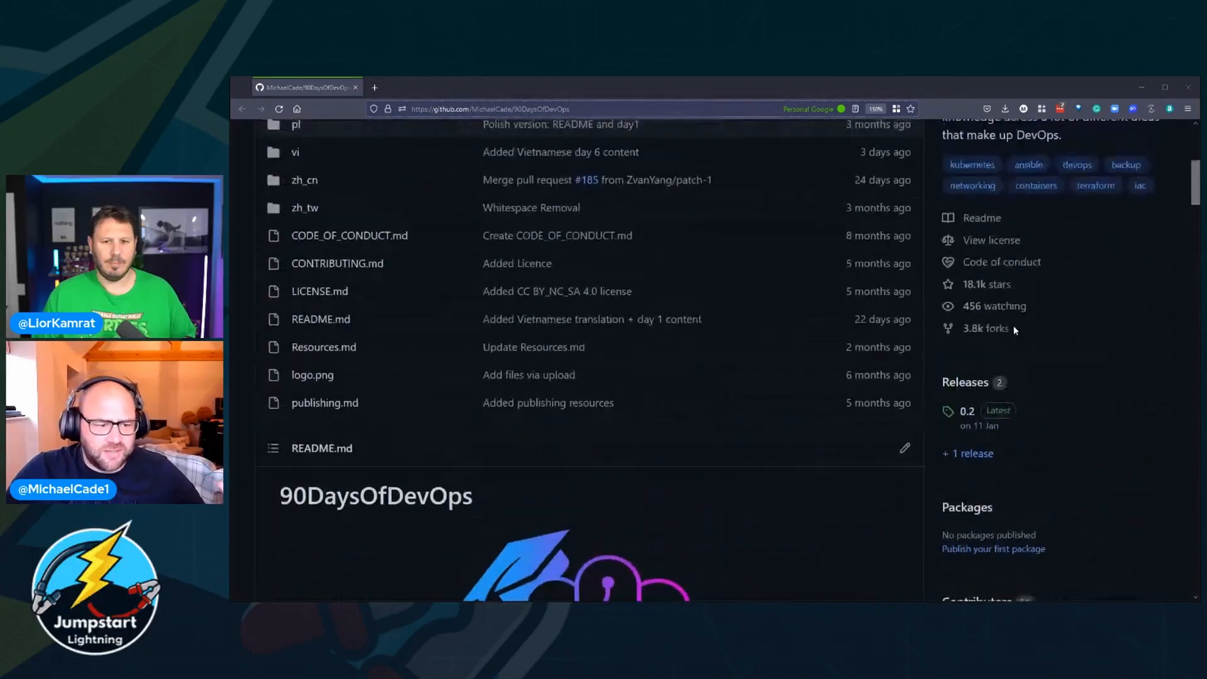
mouse_move(981, 288)
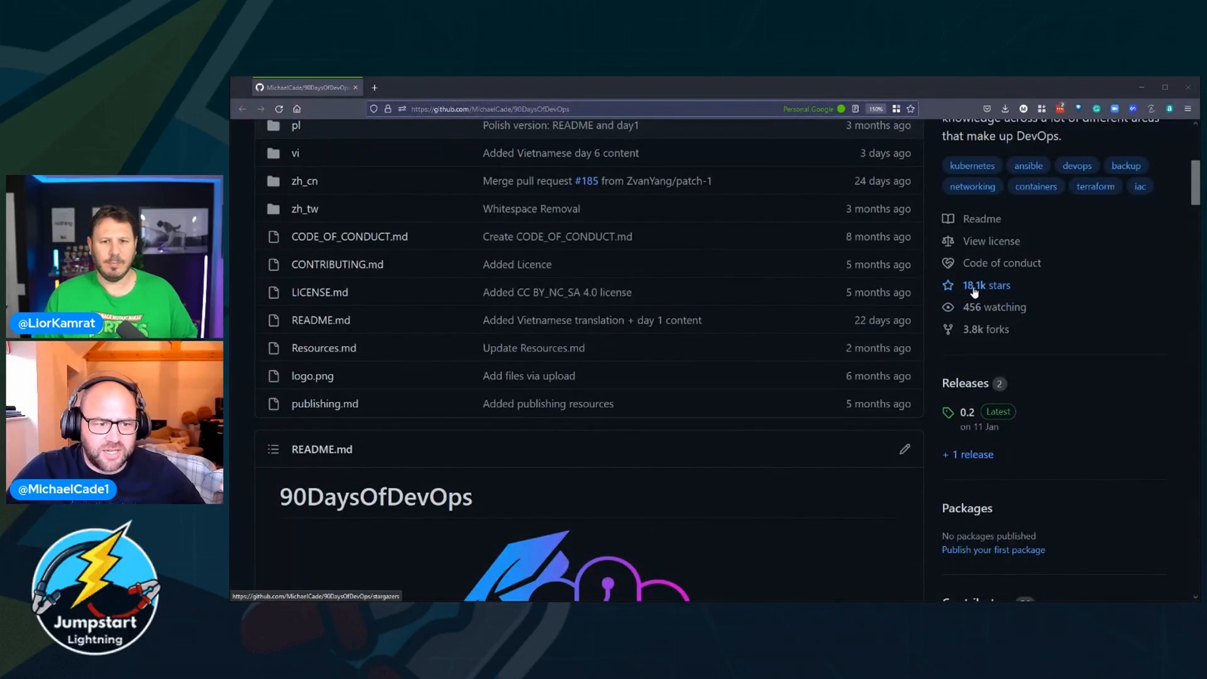
scroll("down", 3)
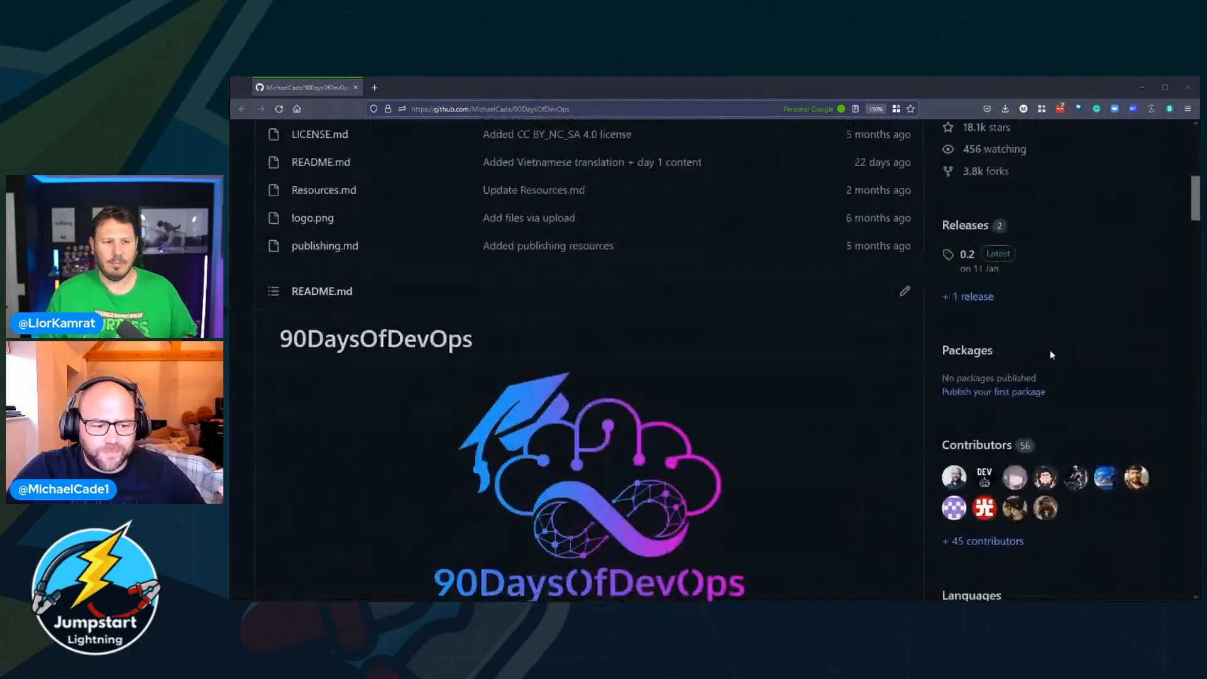
scroll("down", 3)
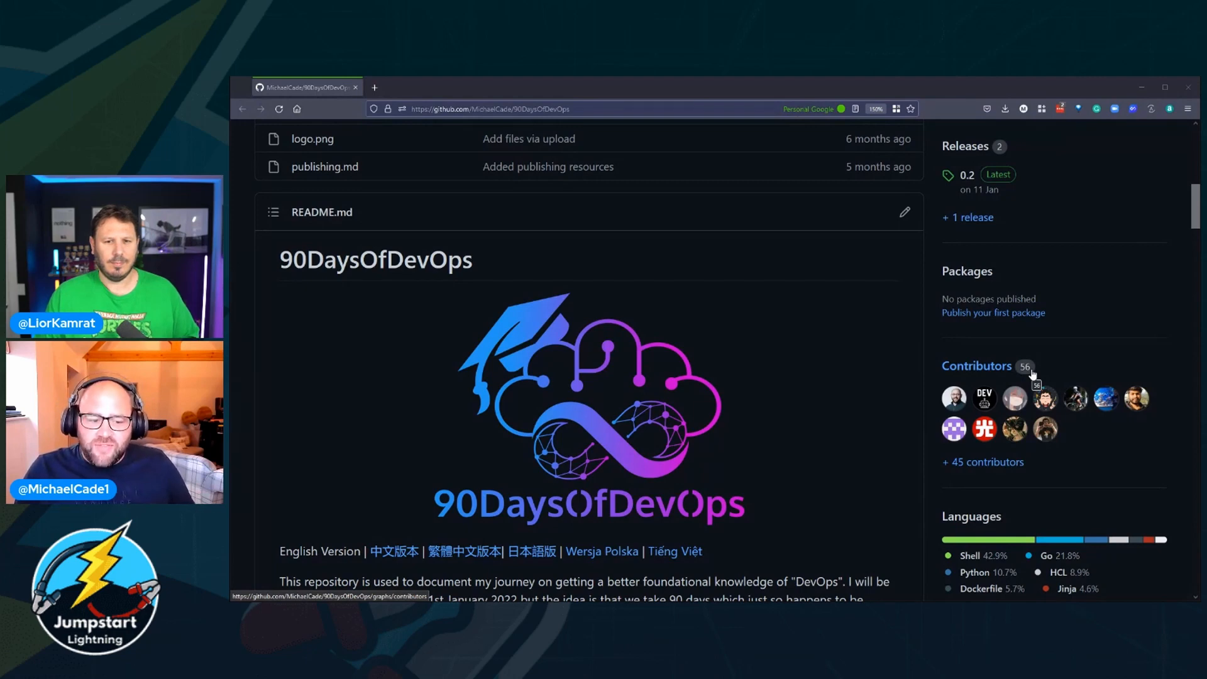
scroll("down", 3)
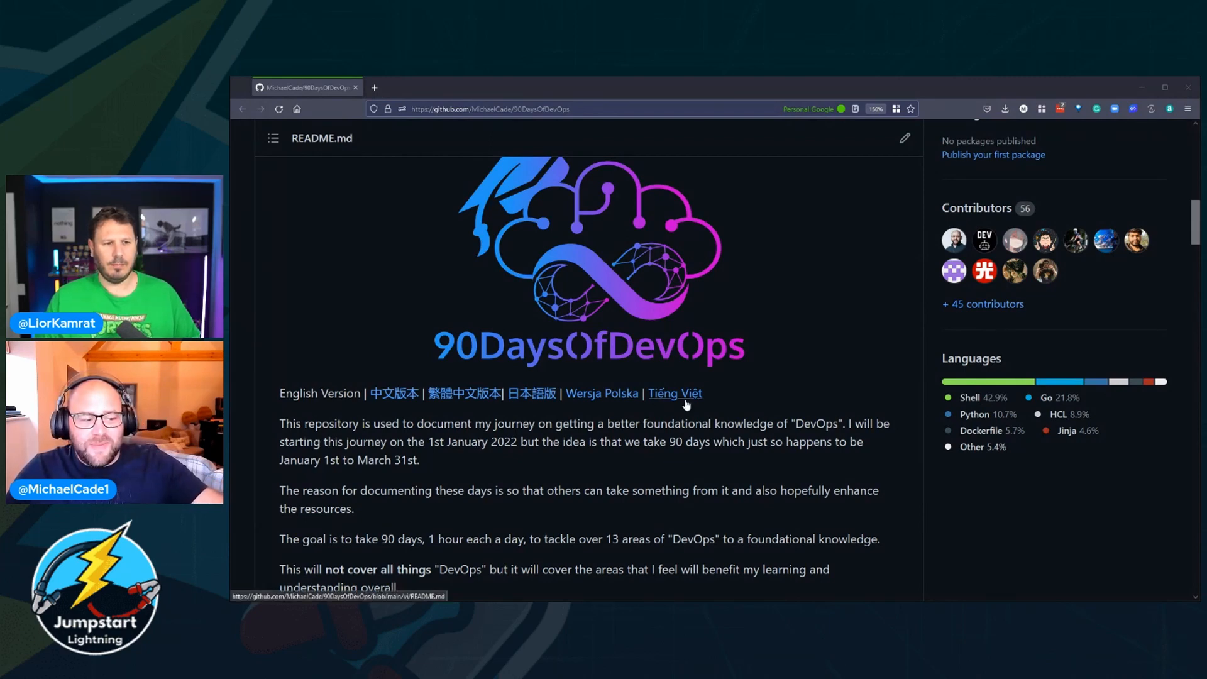
mouse_move(783, 469)
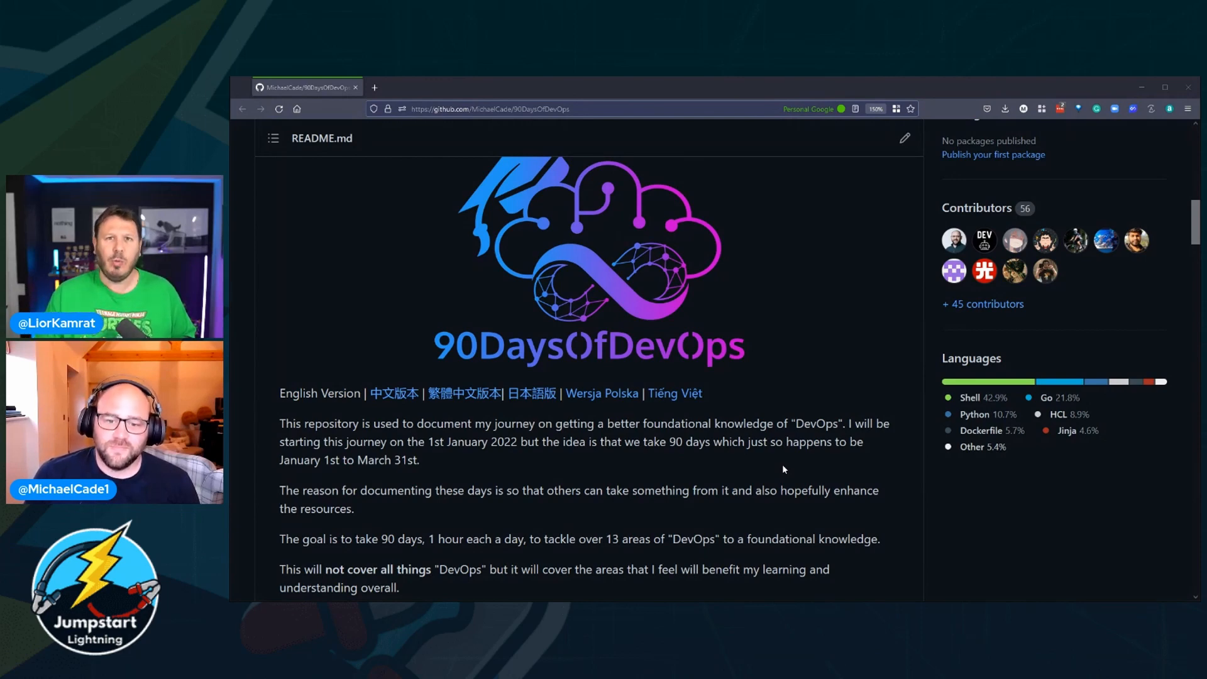
mouse_move(654, 432)
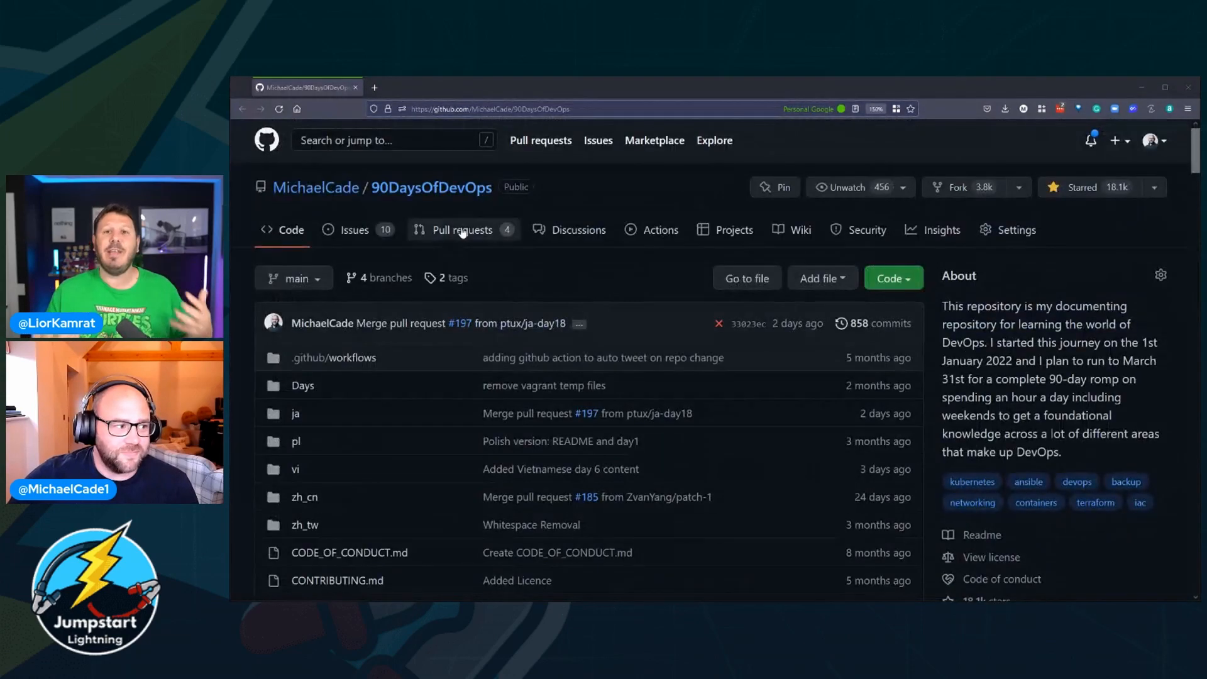
left_click(463, 228)
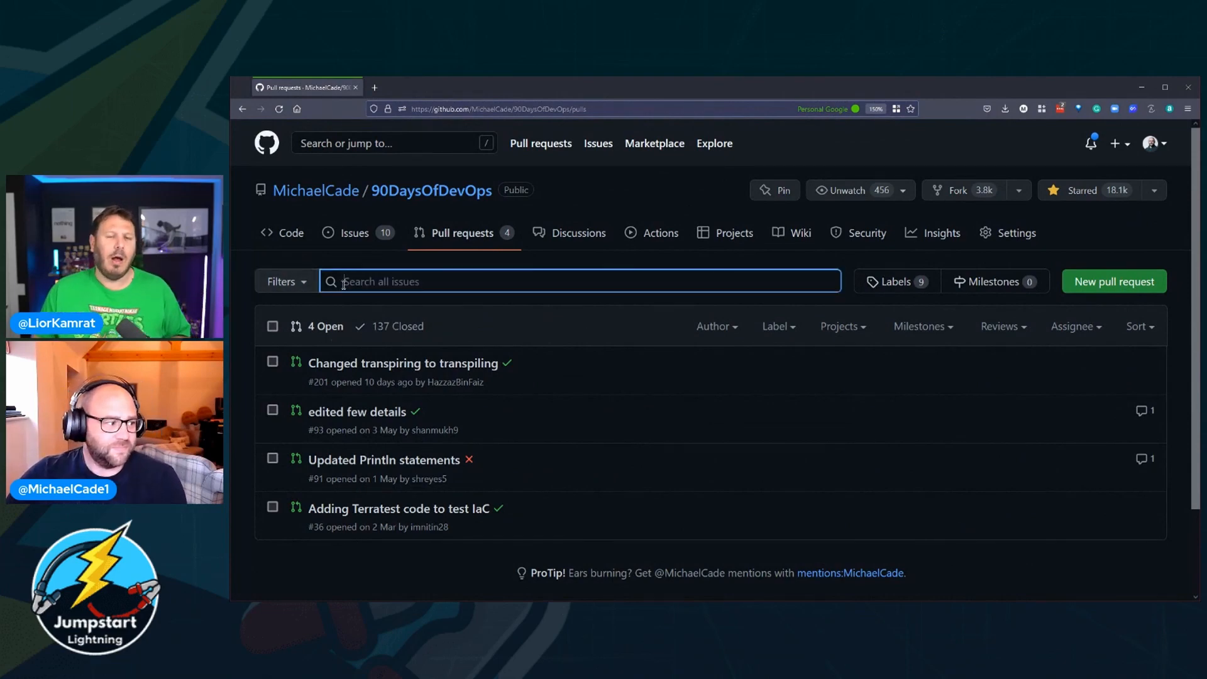
left_click(281, 281)
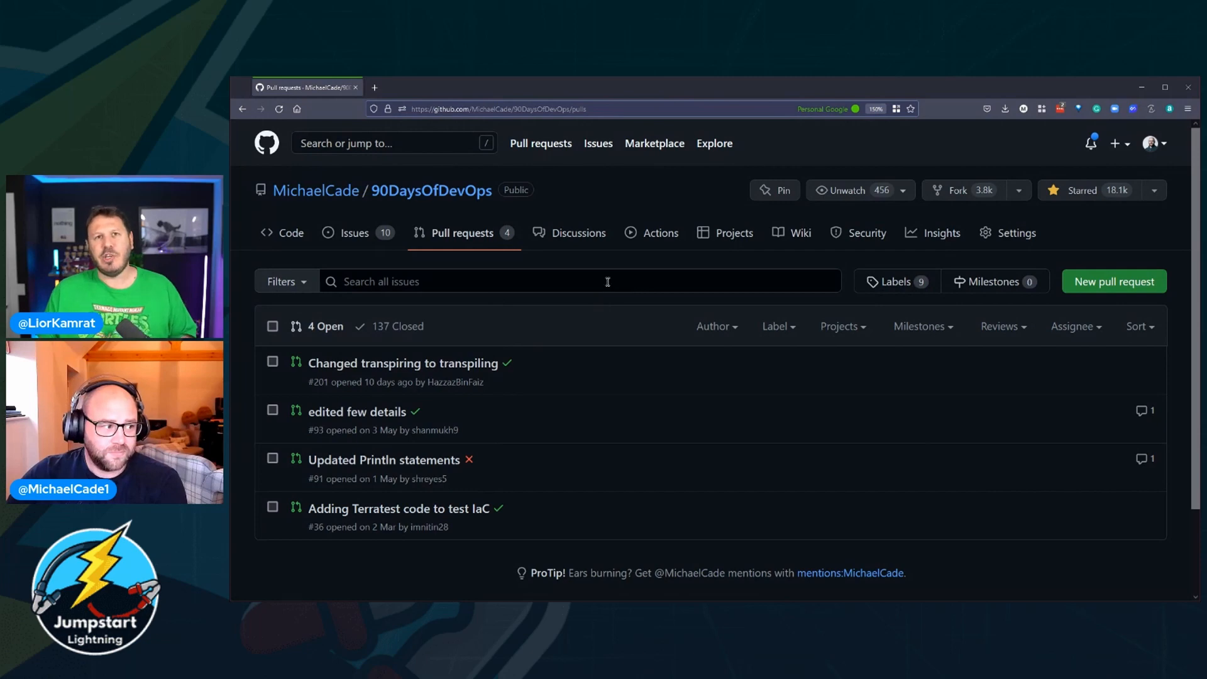
left_click(397, 327)
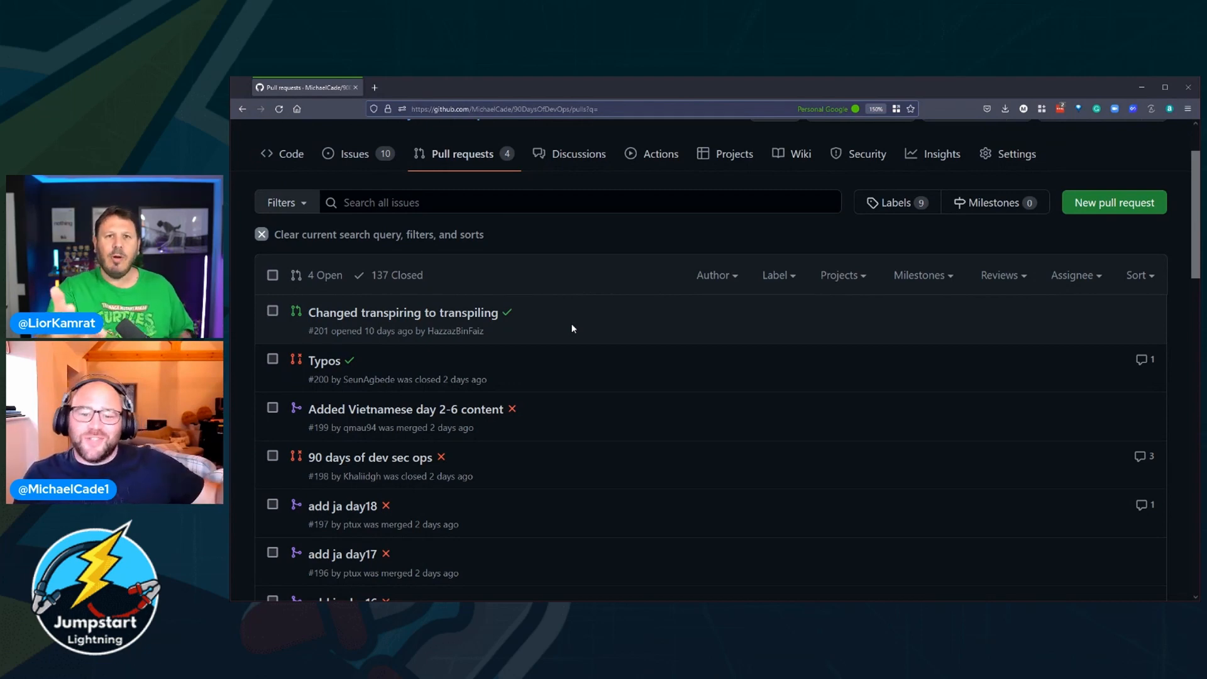
mouse_move(551, 325)
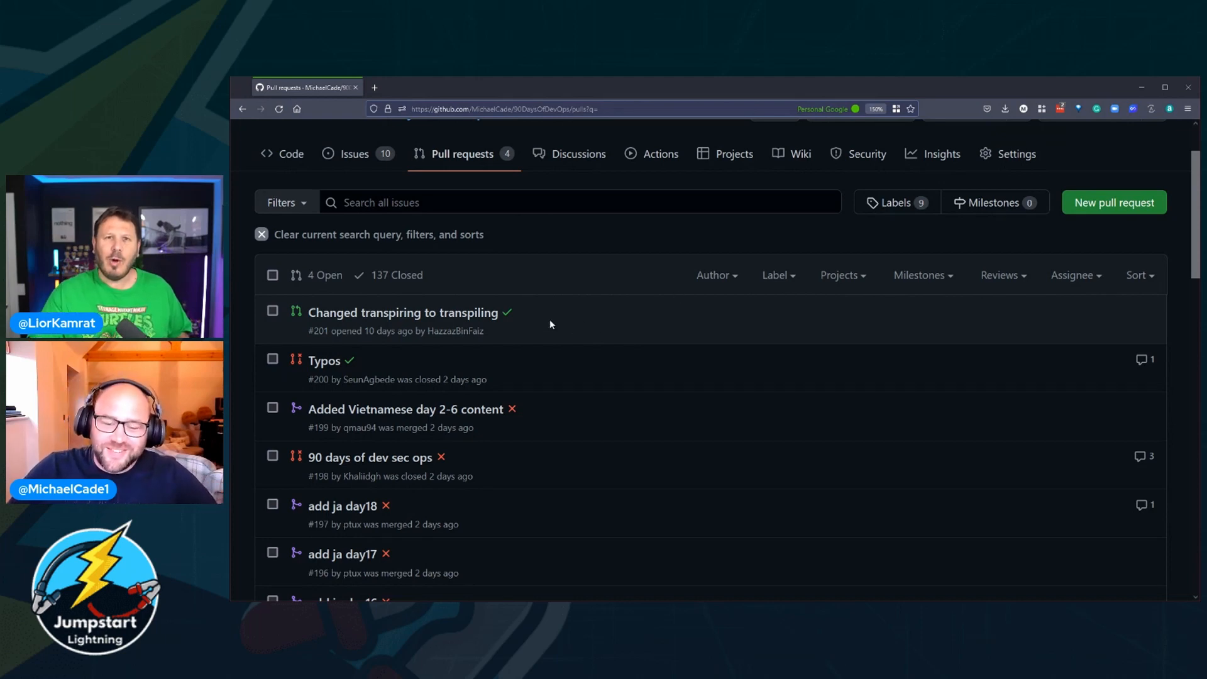
mouse_move(603, 396)
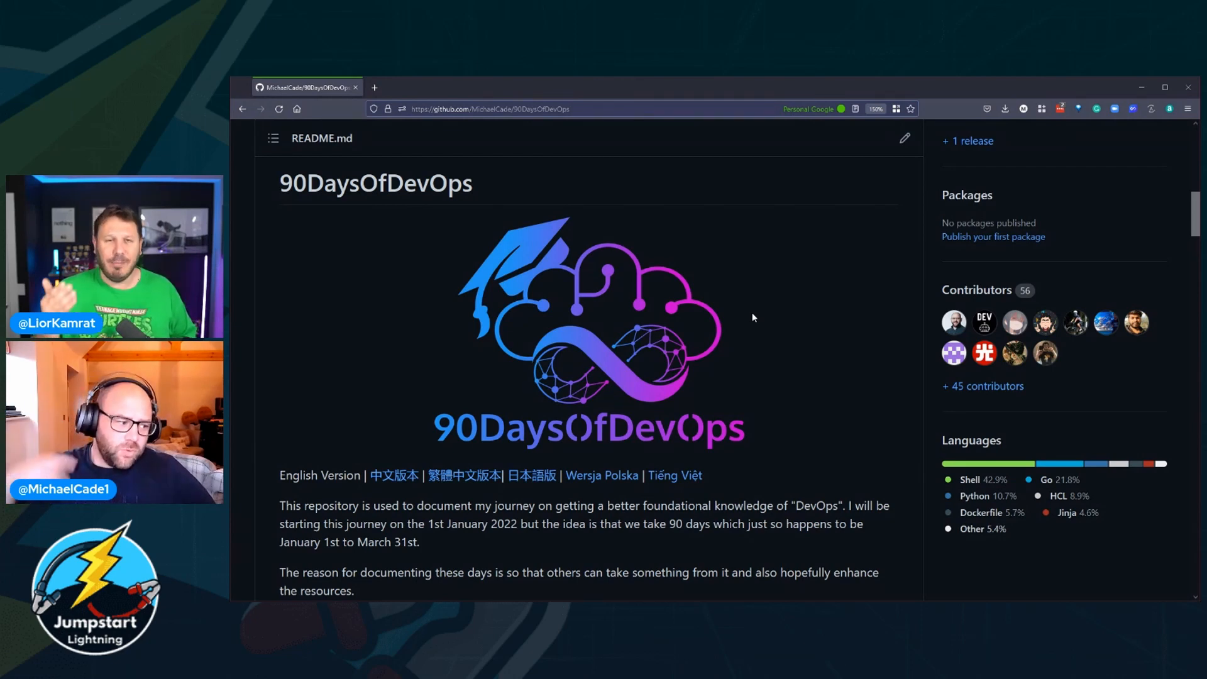
scroll("down", 3)
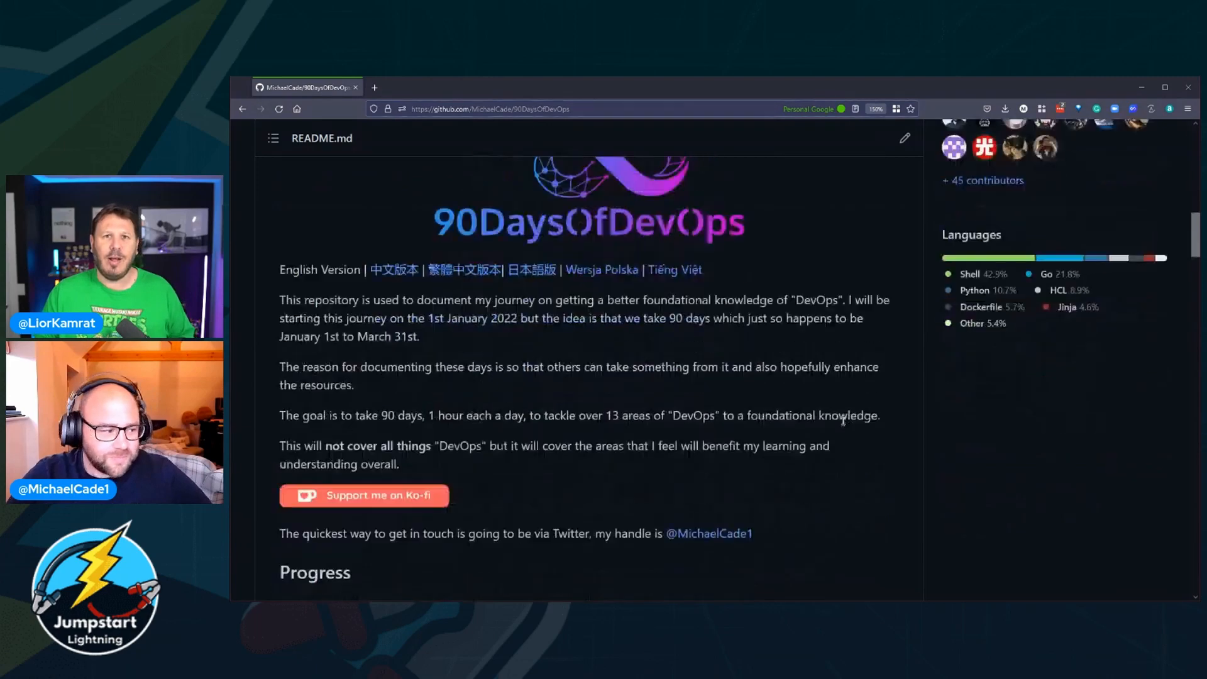
scroll("down", 3)
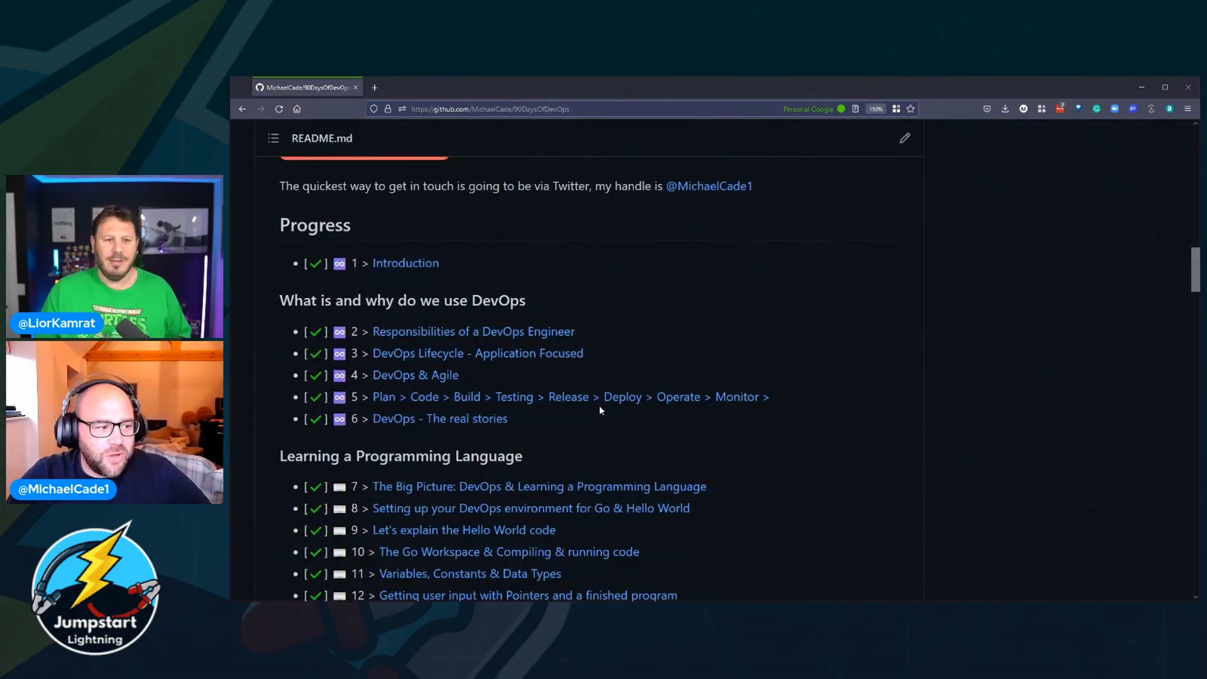
Step: Open the Day 2 'Responsibilities of a DevOps Engineer' article and read through it
left_click(473, 332)
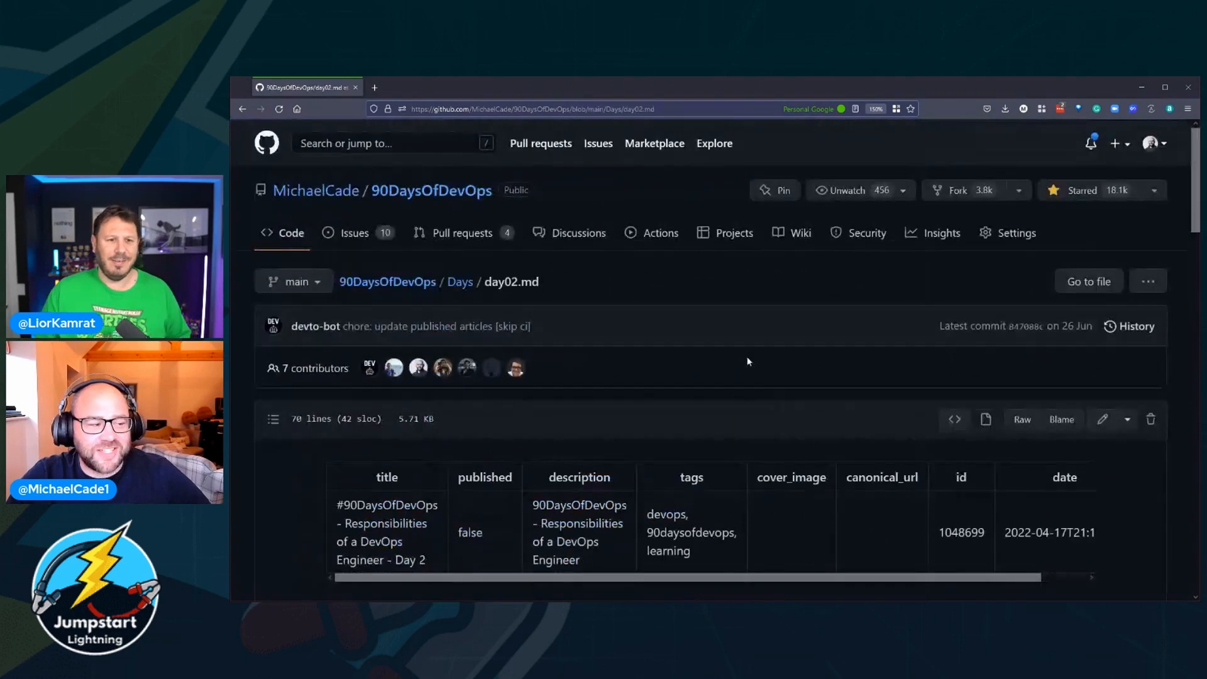
scroll("down", 3)
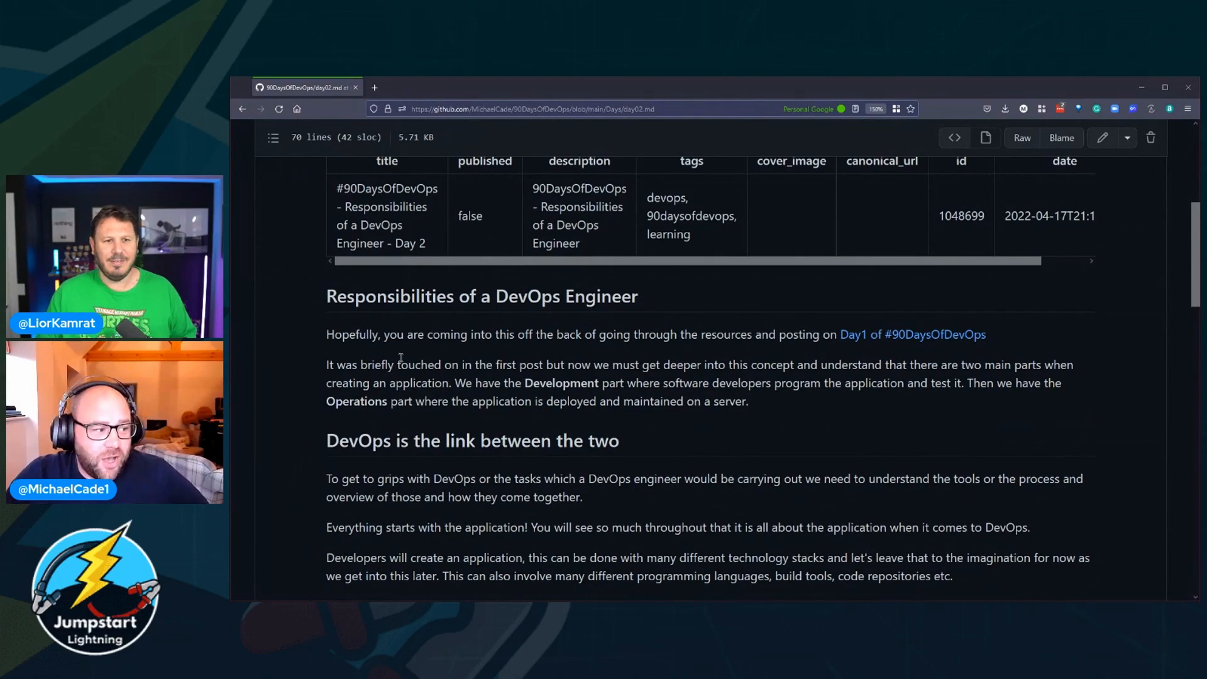
scroll("down", 3)
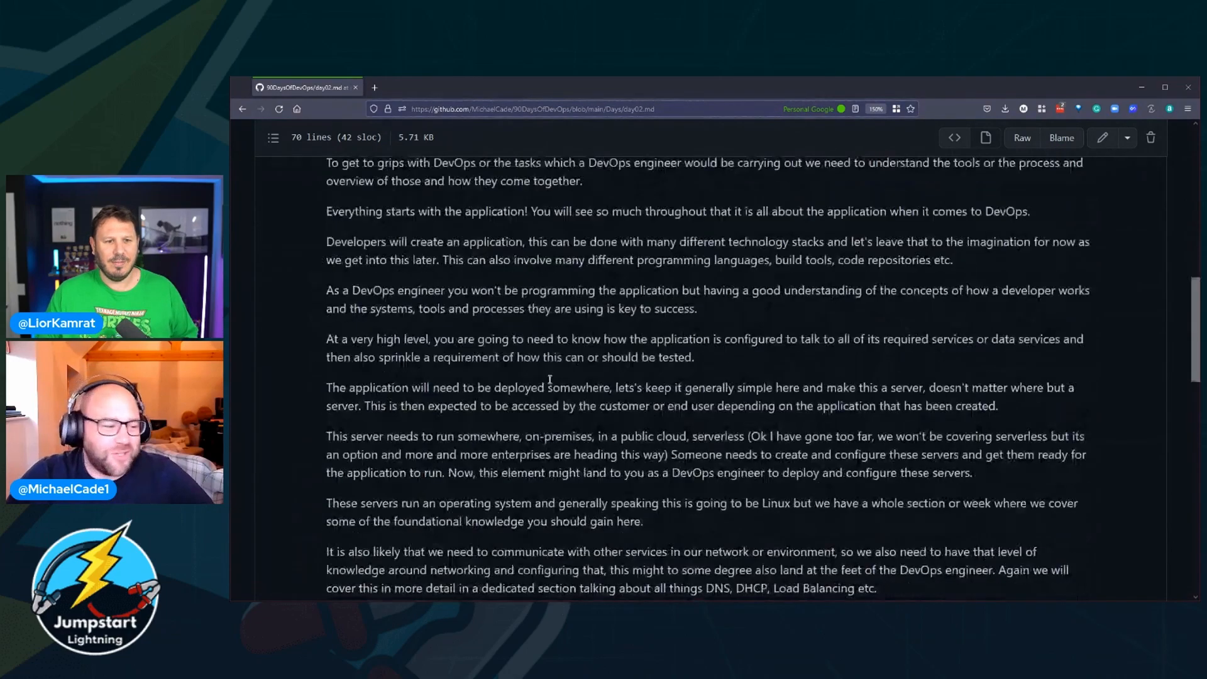